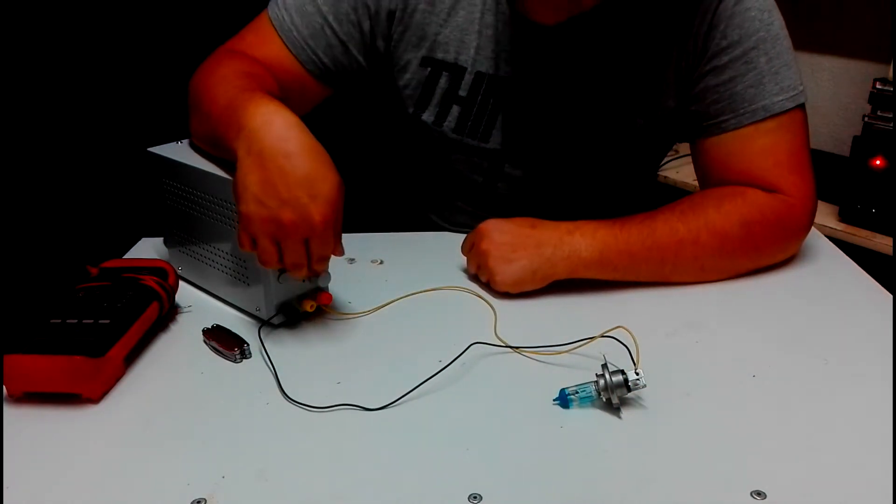
click(280, 275)
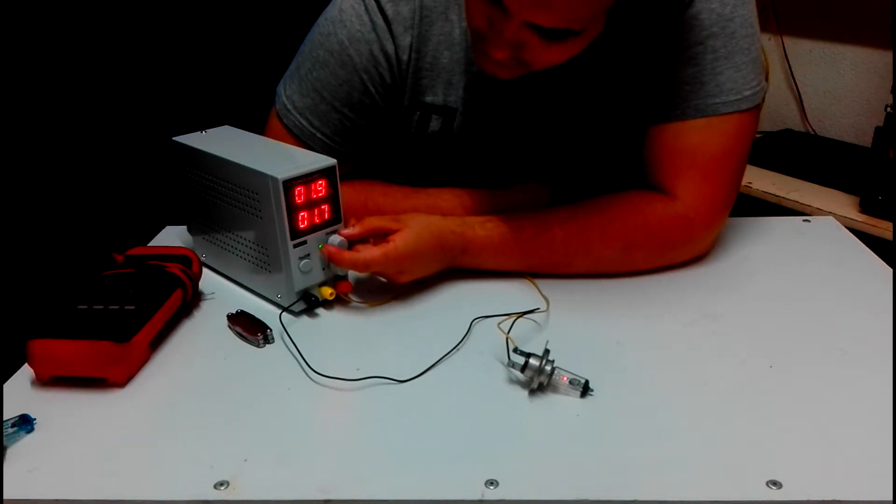
drag(329, 245, 331, 240)
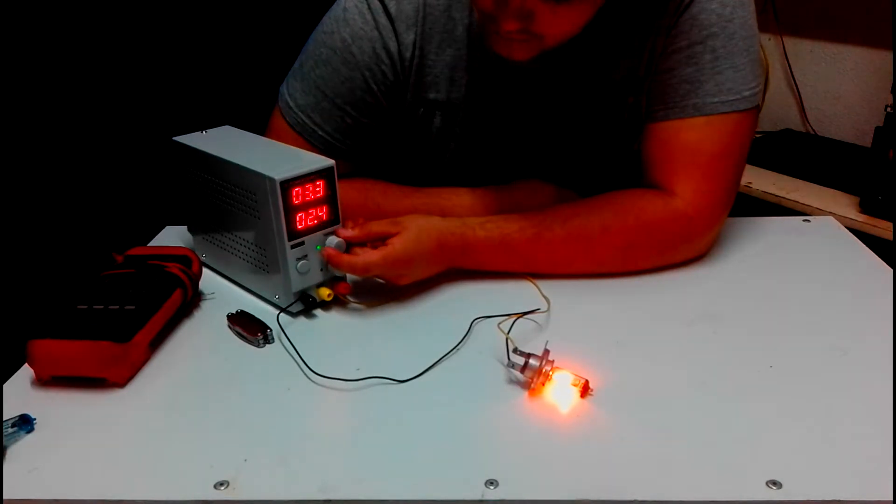
drag(329, 245, 337, 237)
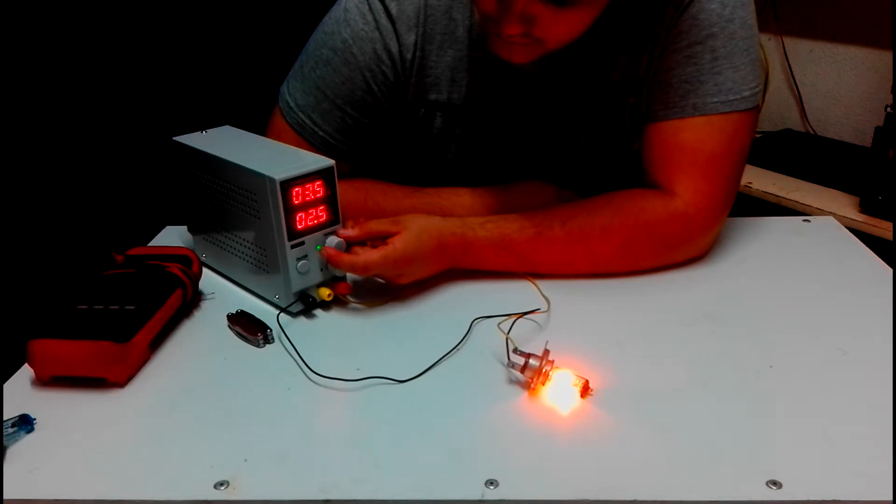